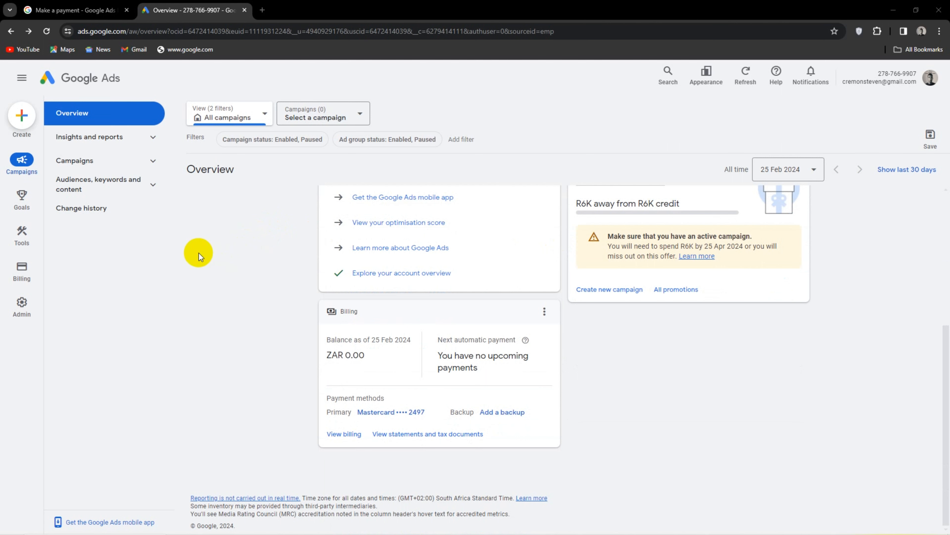
Step: Go to the Billing summary and collapse the February current-month breakdown card
{"action": "scroll", "scroll_direction": "up", "scroll_amount": 3}
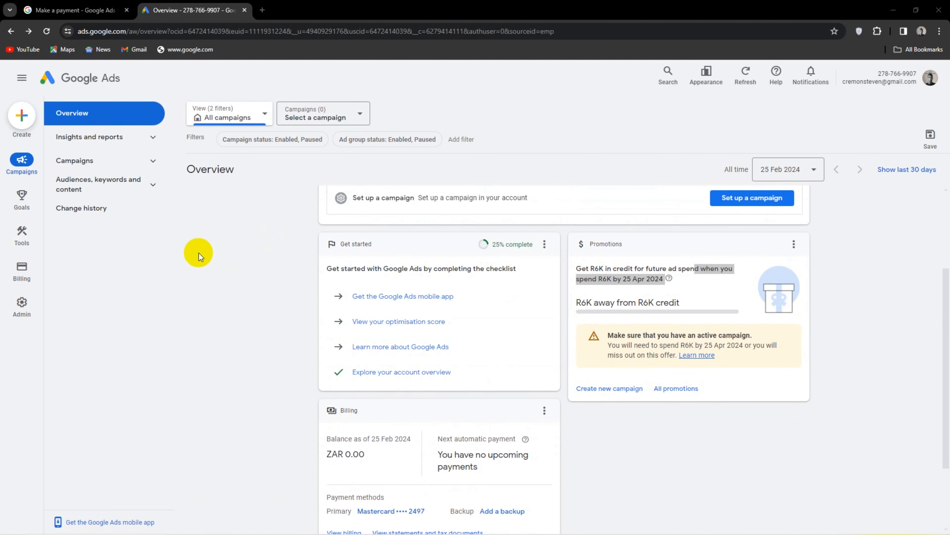
{"action": "scroll", "scroll_direction": "up", "scroll_amount": 3}
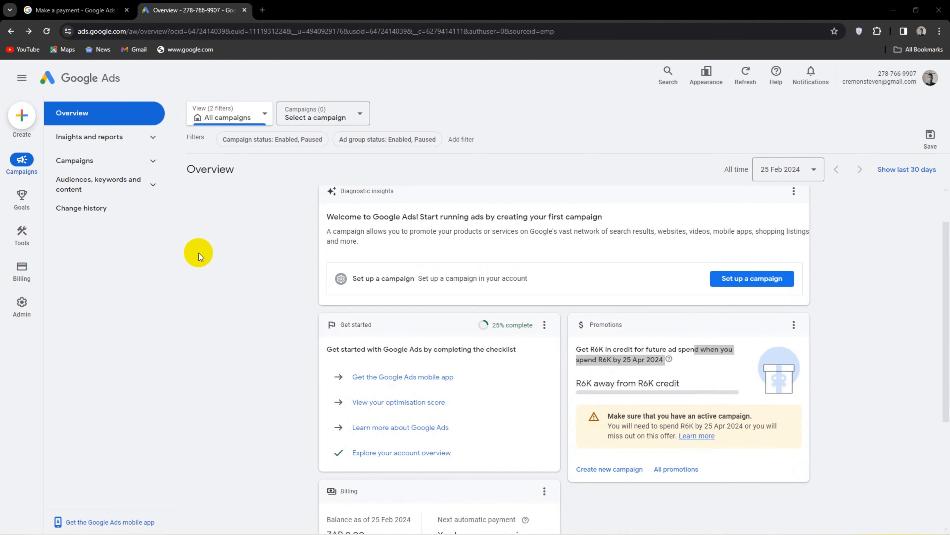
{"action": "scroll", "scroll_direction": "up", "scroll_amount": 3}
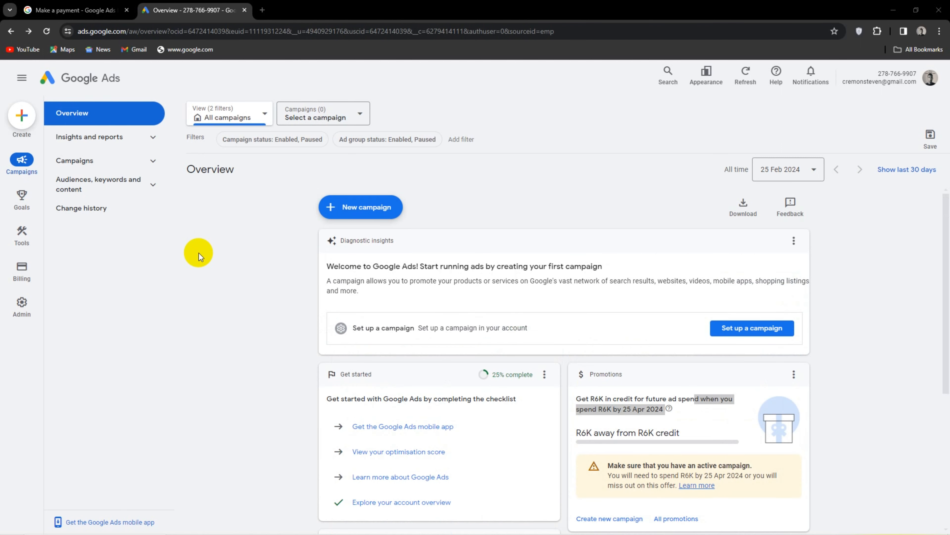
{"action": "mouse_move", "coordinate": [178, 312]}
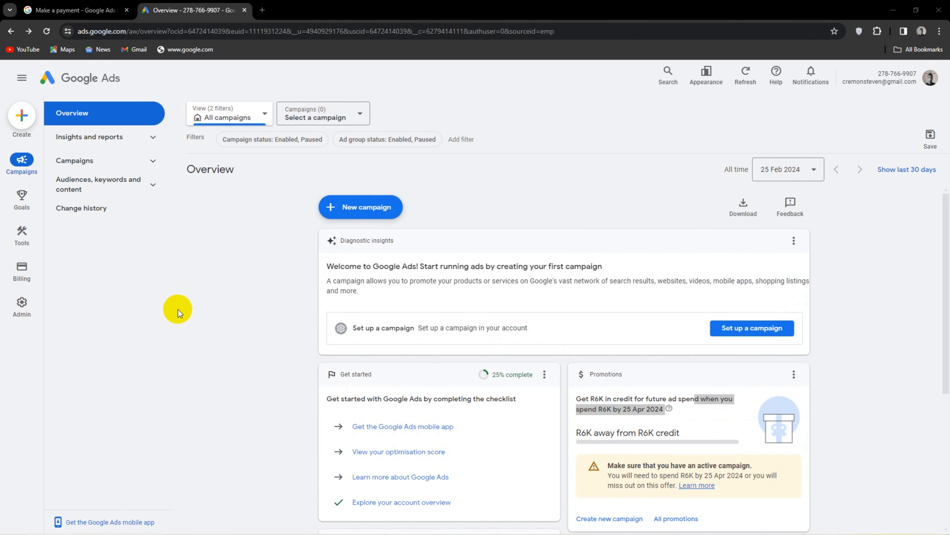
{"action": "mouse_move", "coordinate": [205, 352]}
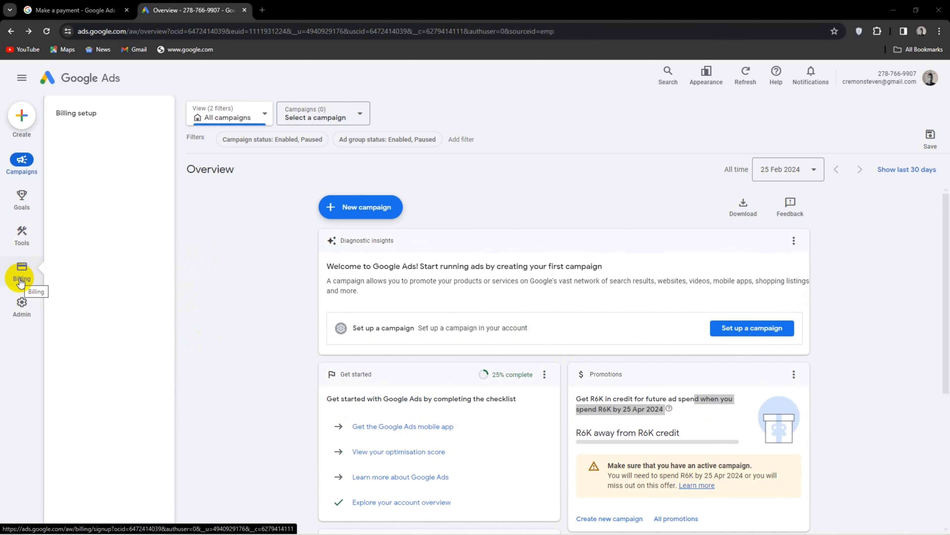
{"action": "left_click", "coordinate": [21, 271]}
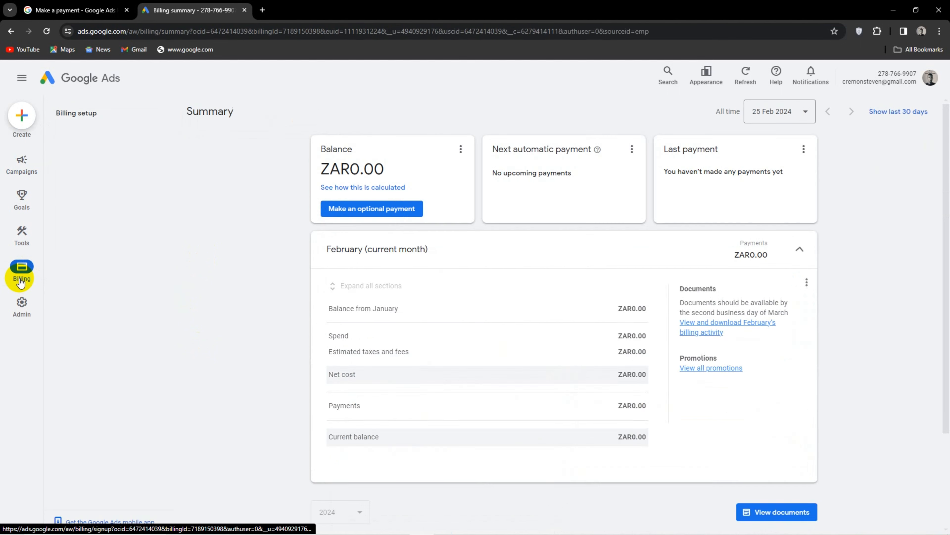
{"action": "left_click", "coordinate": [799, 248]}
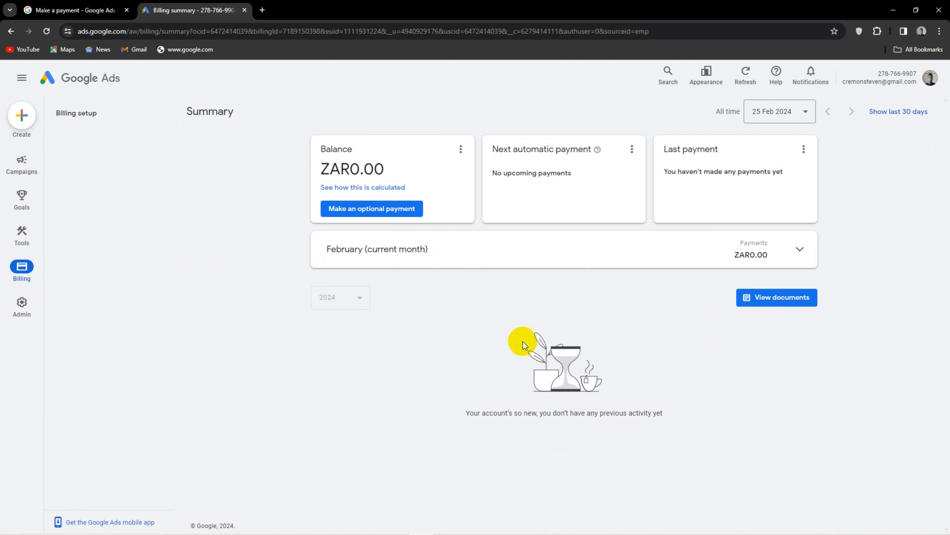
{"action": "mouse_move", "coordinate": [316, 188]}
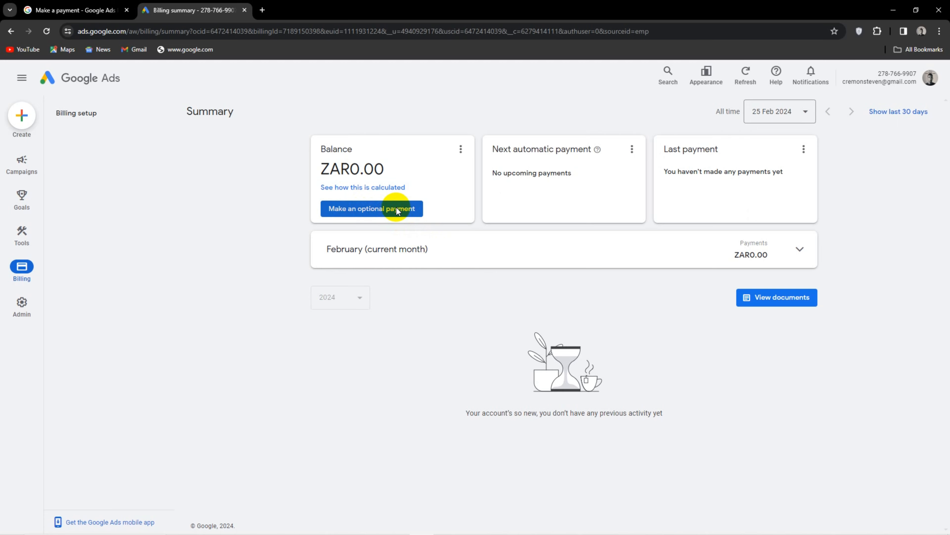
{"action": "left_click", "coordinate": [373, 208]}
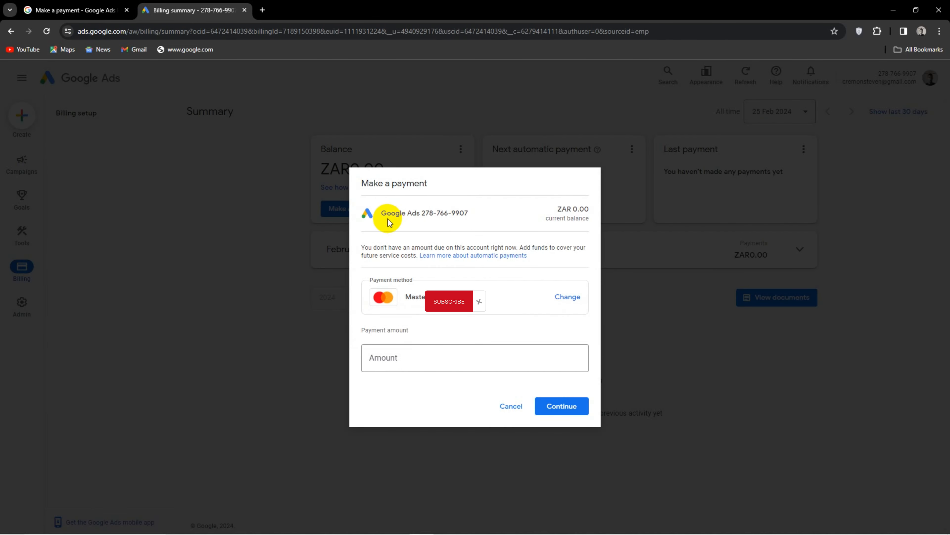
{"action": "mouse_move", "coordinate": [551, 268]}
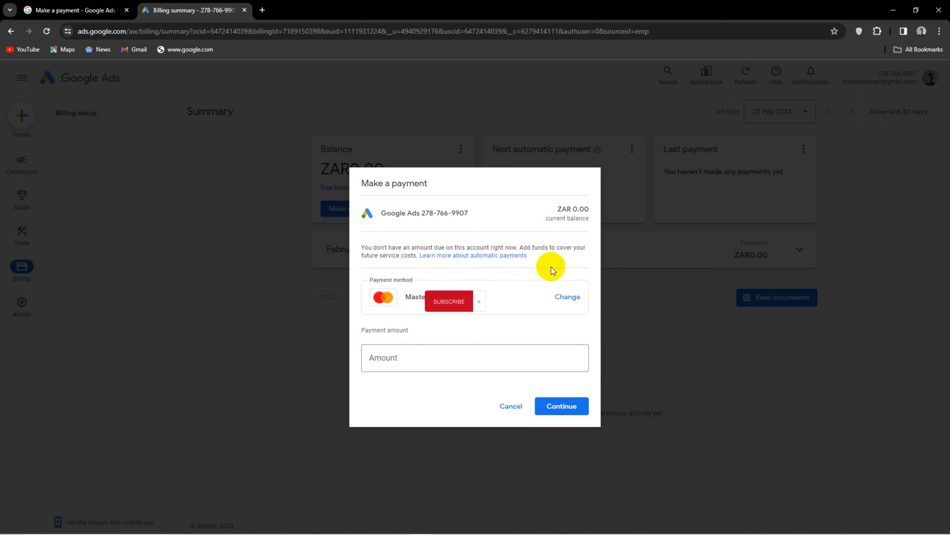
{"action": "mouse_move", "coordinate": [454, 278]}
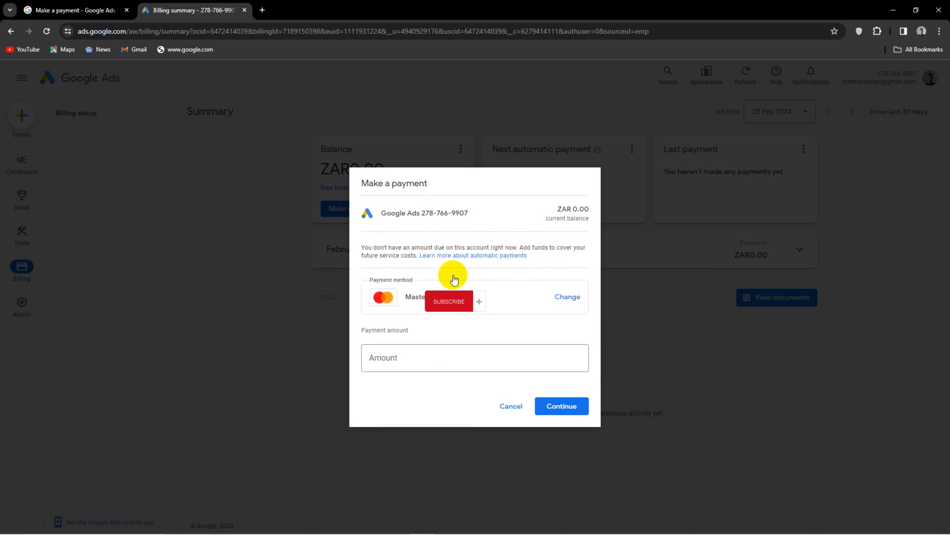
{"action": "mouse_move", "coordinate": [531, 337]}
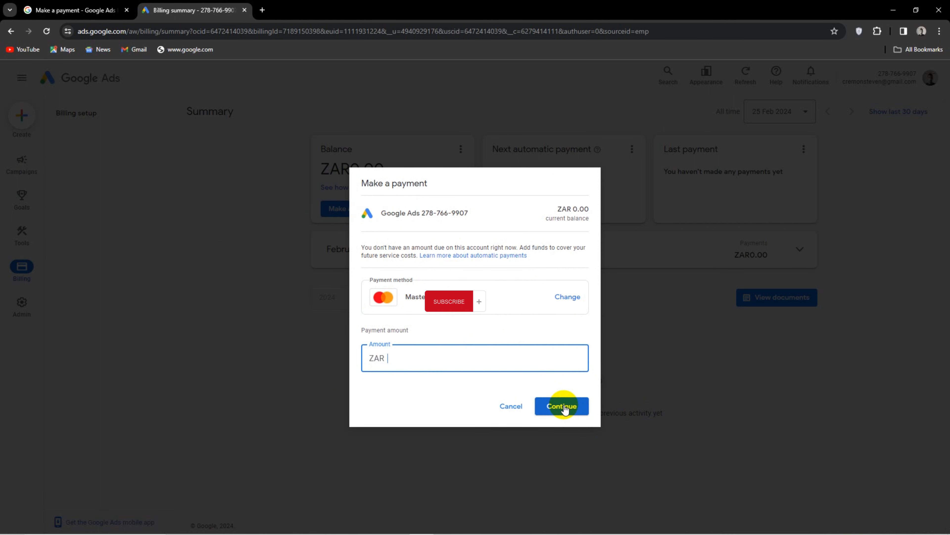
{"action": "left_click", "coordinate": [560, 406]}
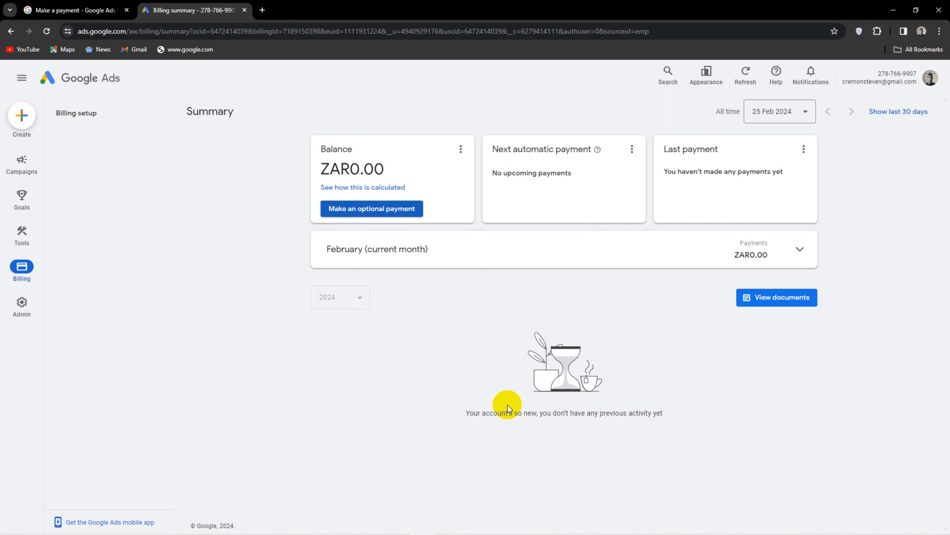